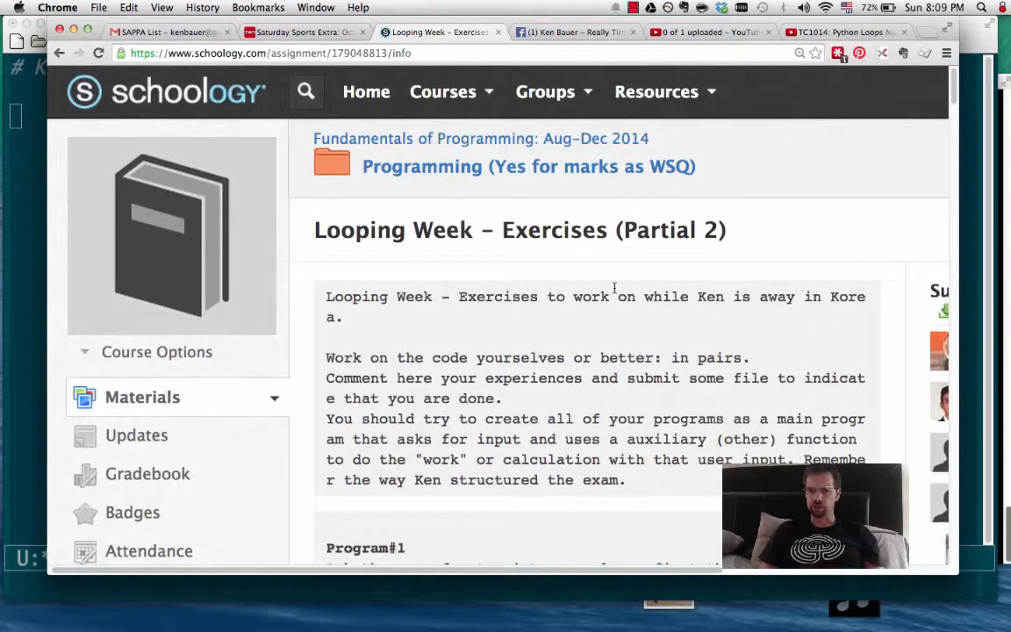
Step: Begin prog3.py with the function header def seven_times():
scroll("down", 3)
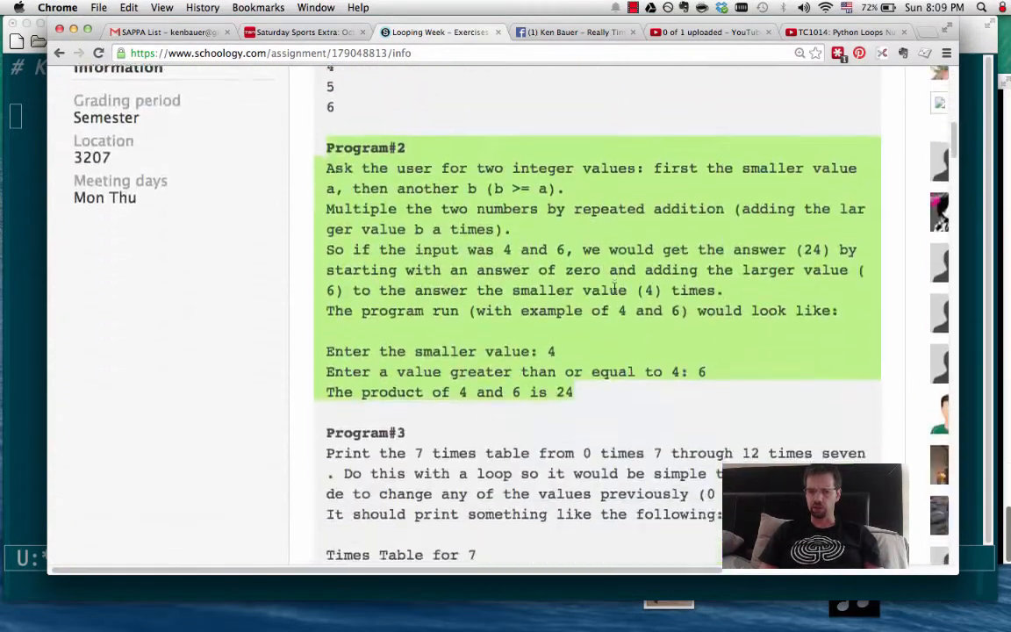
scroll("down", 3)
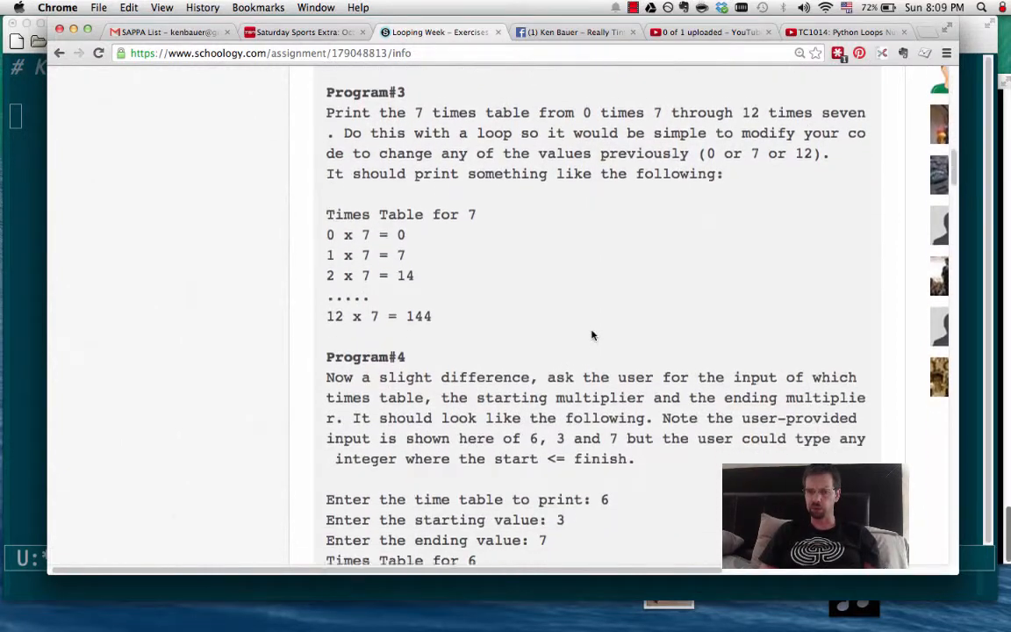
scroll("down", 3)
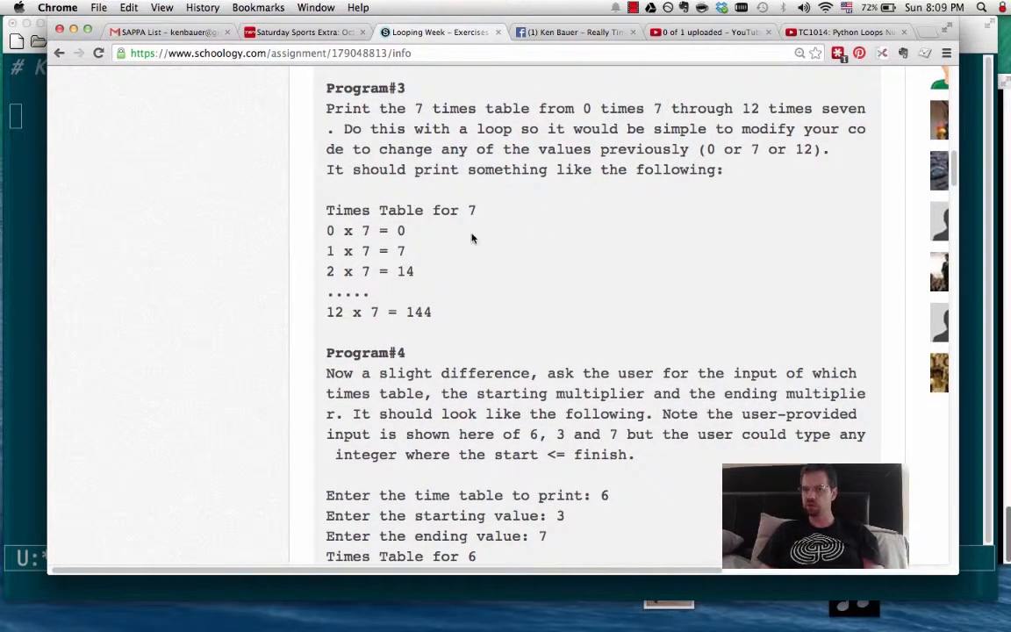
mouse_move(439, 315)
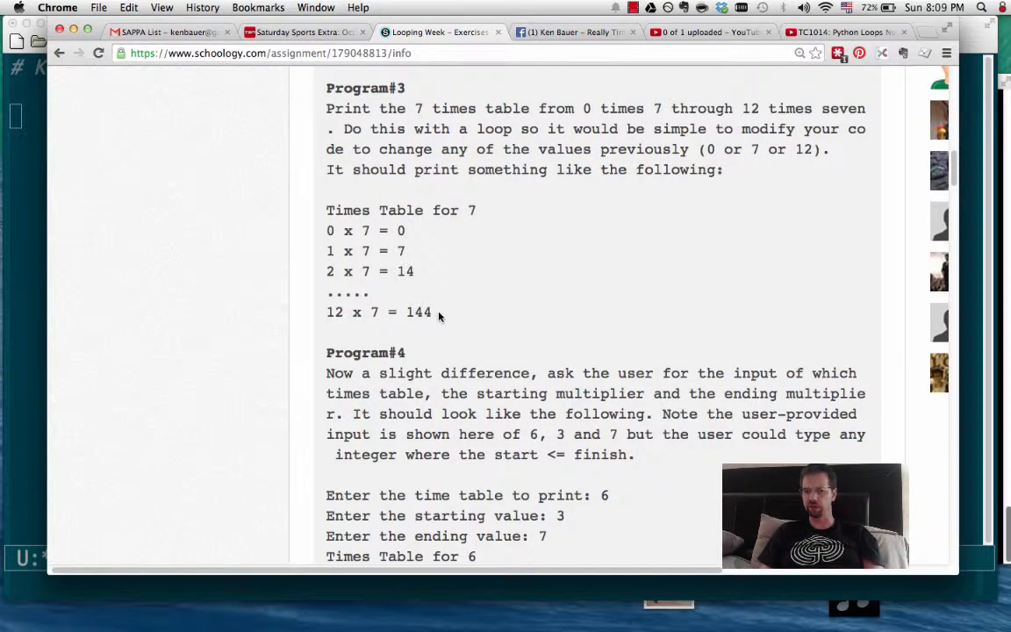
left_click_drag(327, 210, 432, 313)
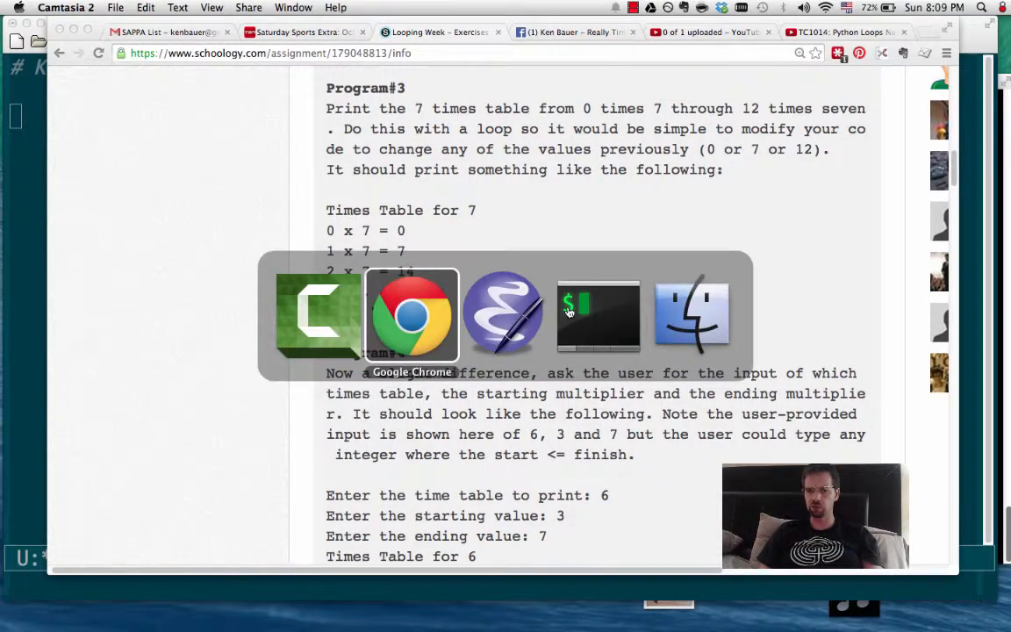
left_click(320, 314)
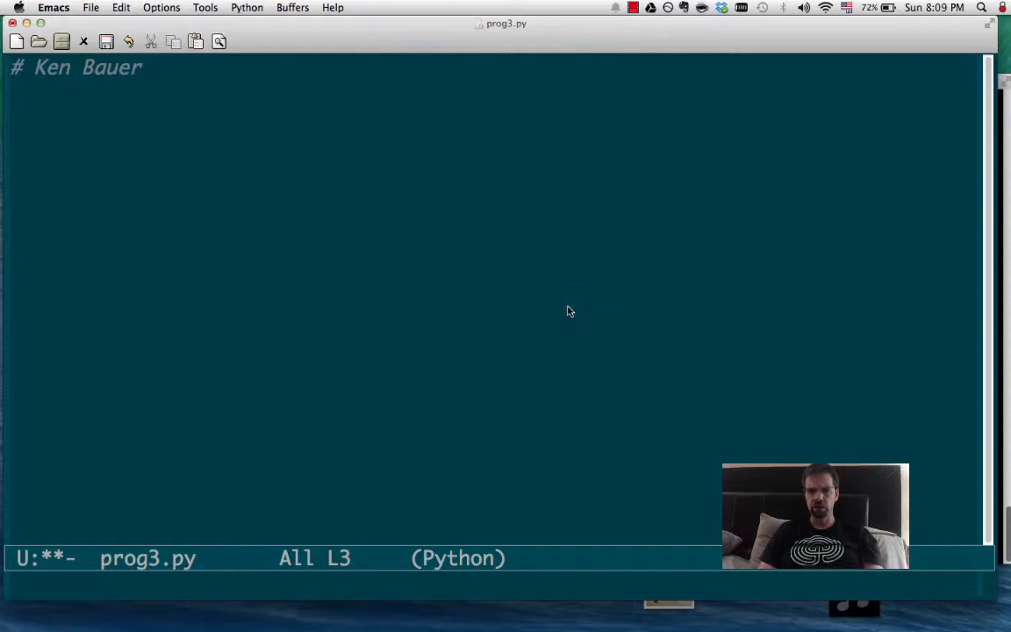
type("def")
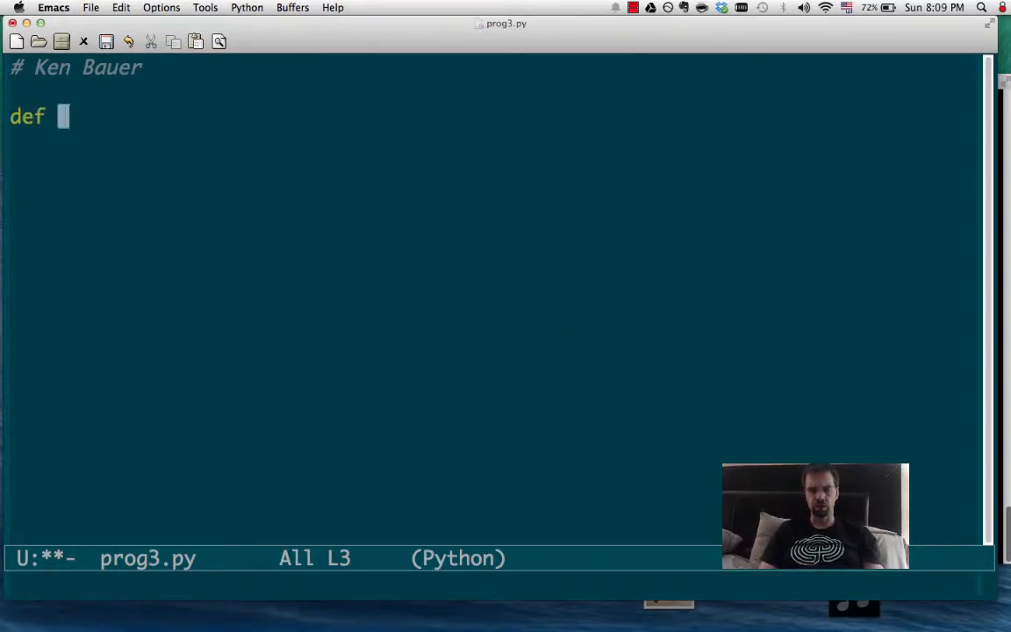
type("seven_tim")
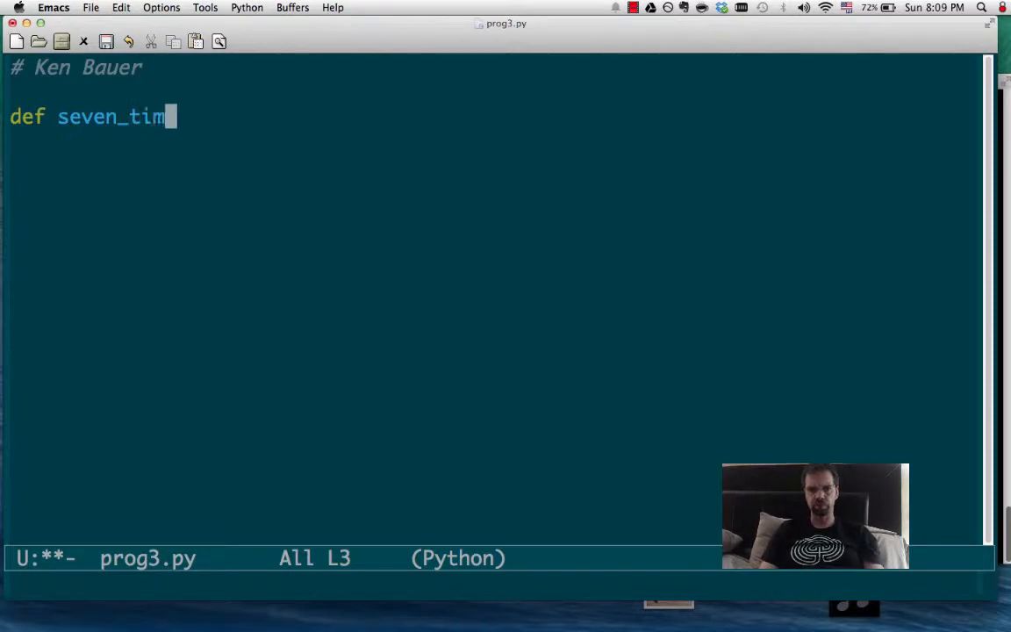
type("es():")
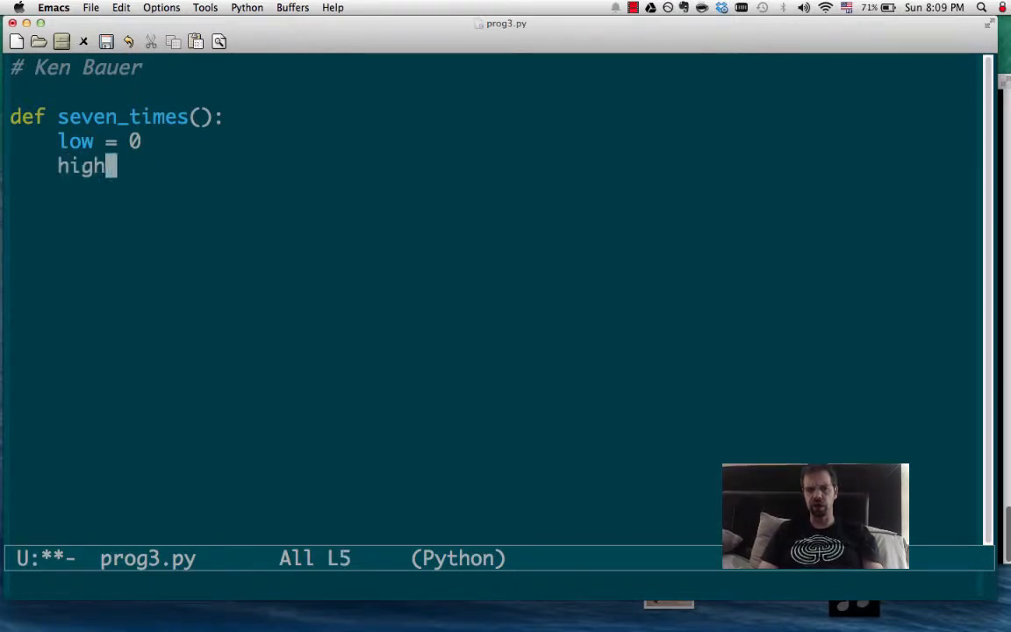
Step: Set high = 12, table_number = 7 and print the heading "Times Table for", table_number
type("= 12")
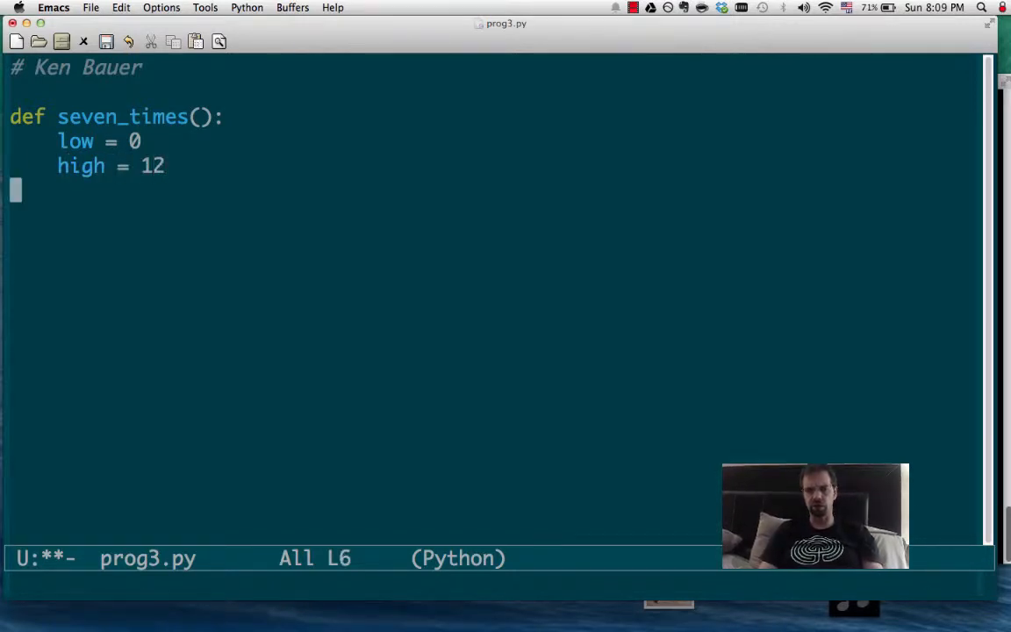
type("table")
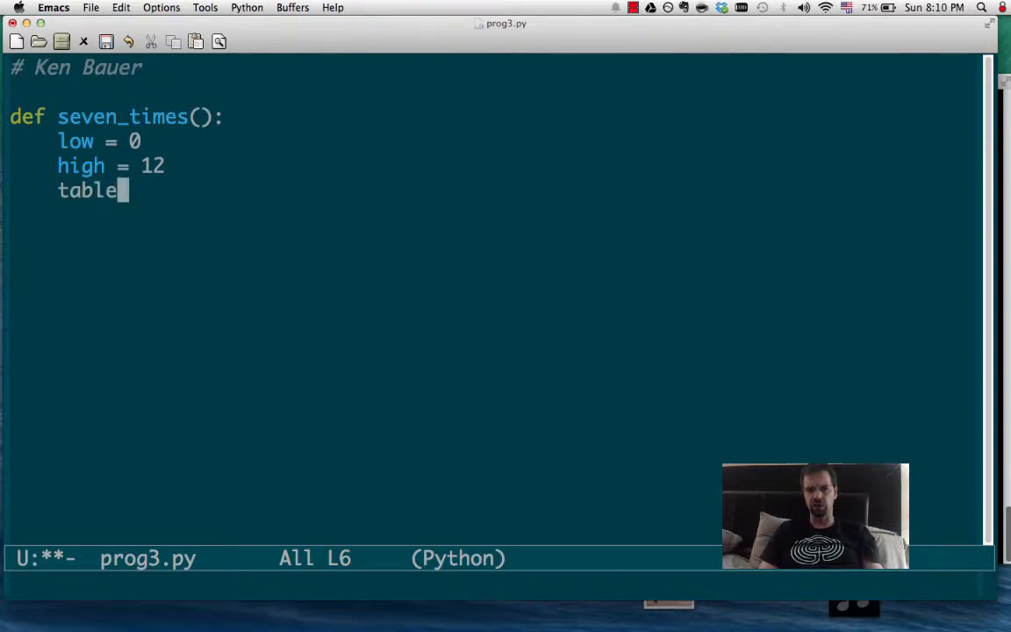
type("_numebr")
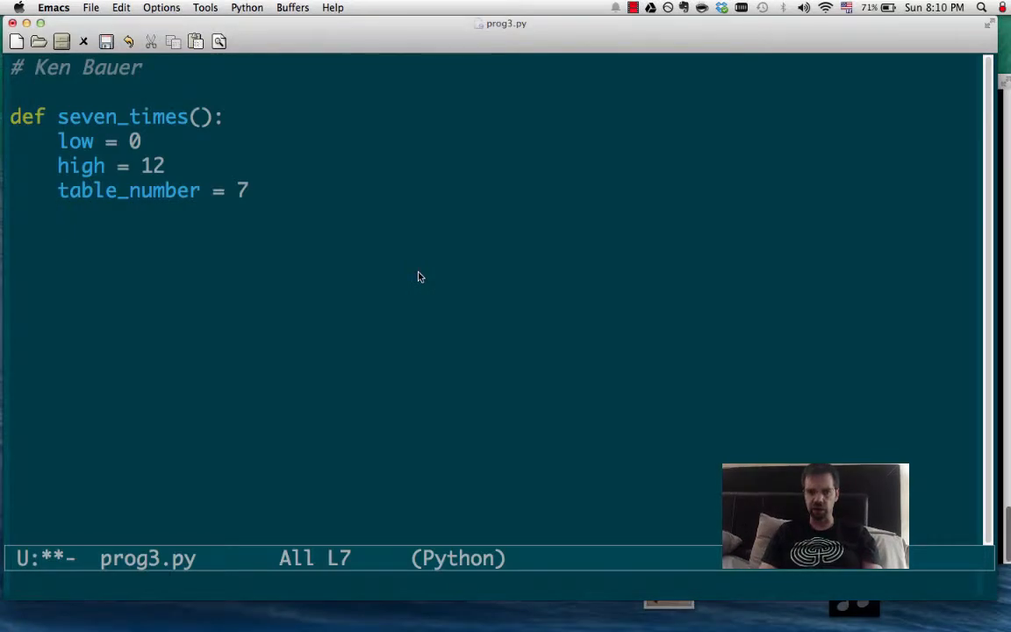
type("print(\"Times Table for 7")
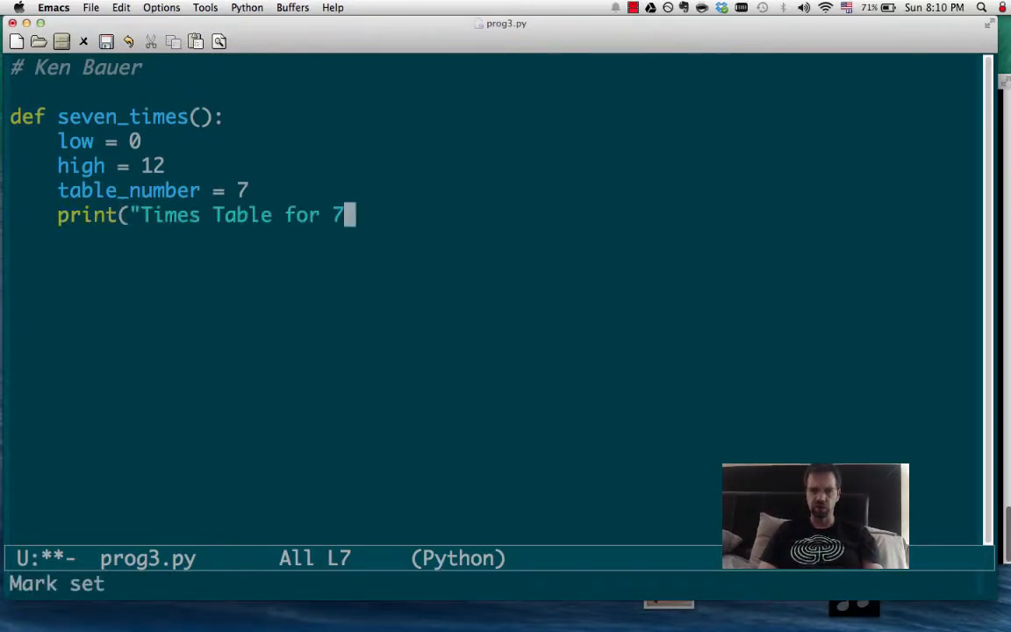
type("\",")
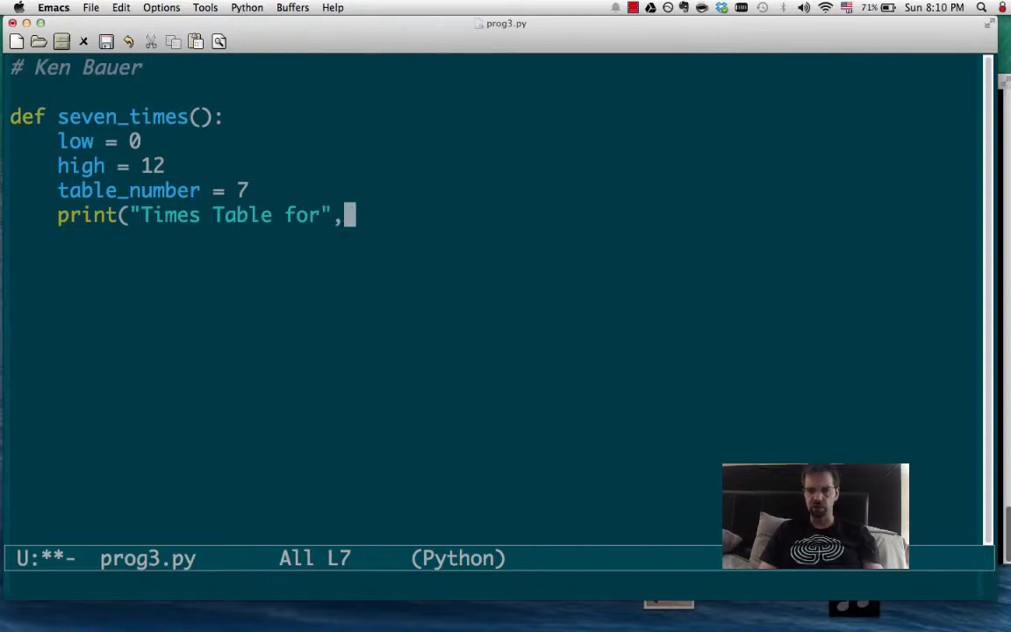
type("table_nu")
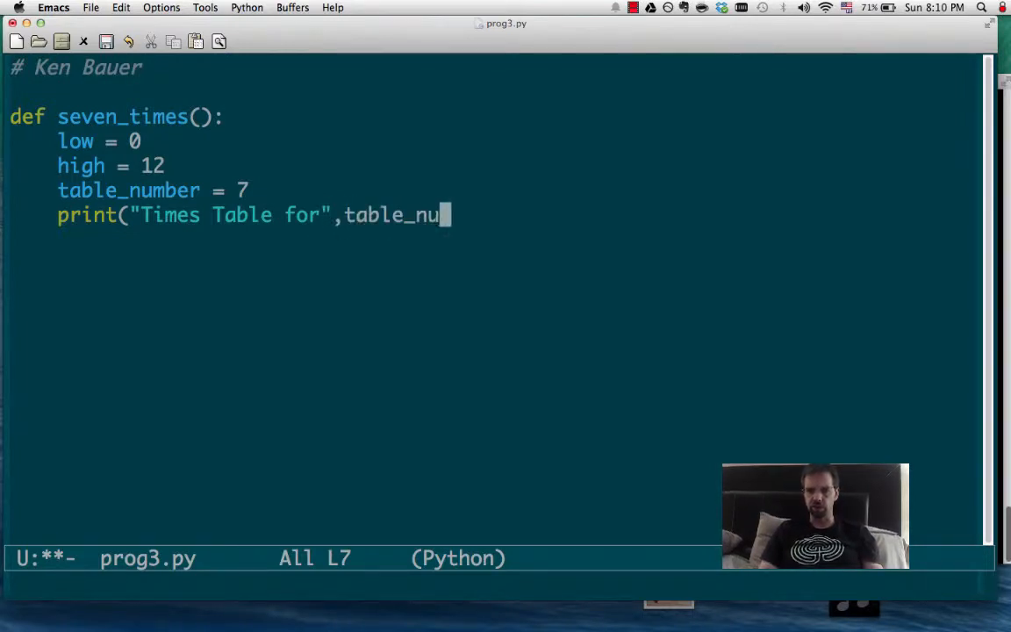
type("mber)")
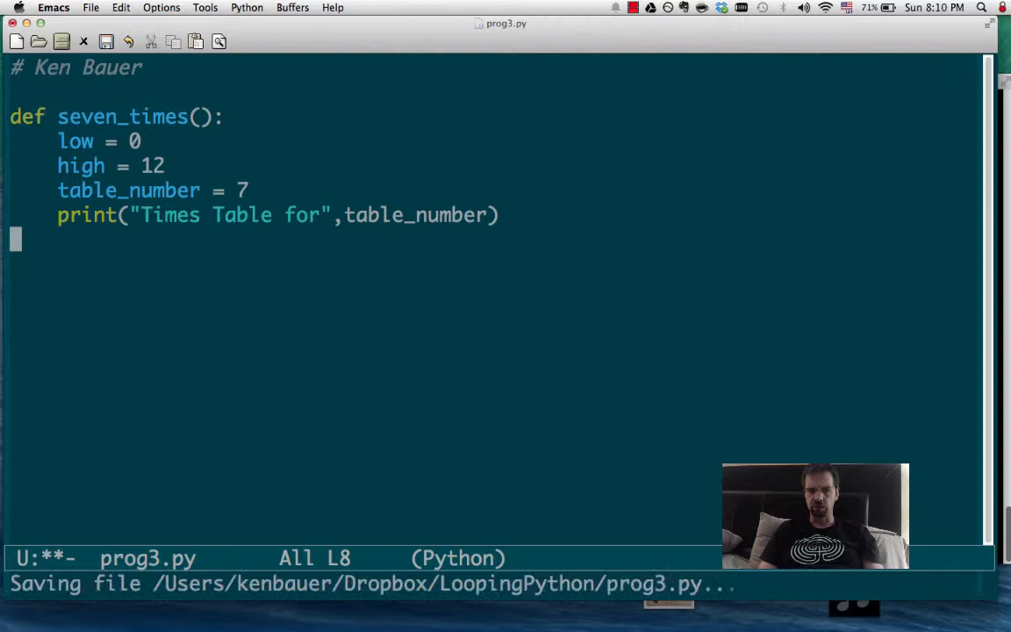
type("#")
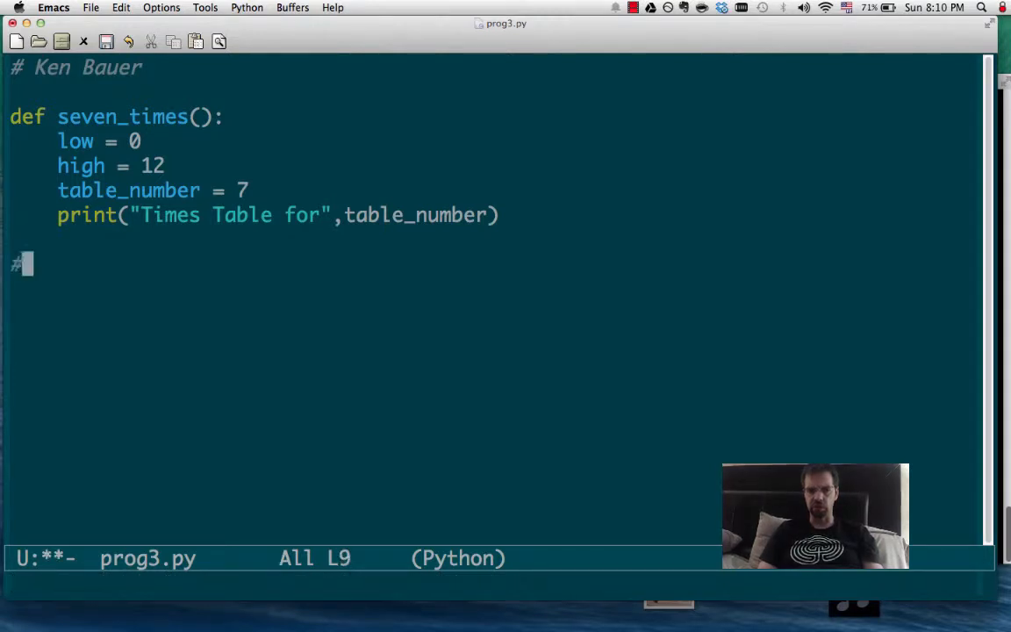
Step: Add a # main program section calling seven_times() below the function
type("main program")
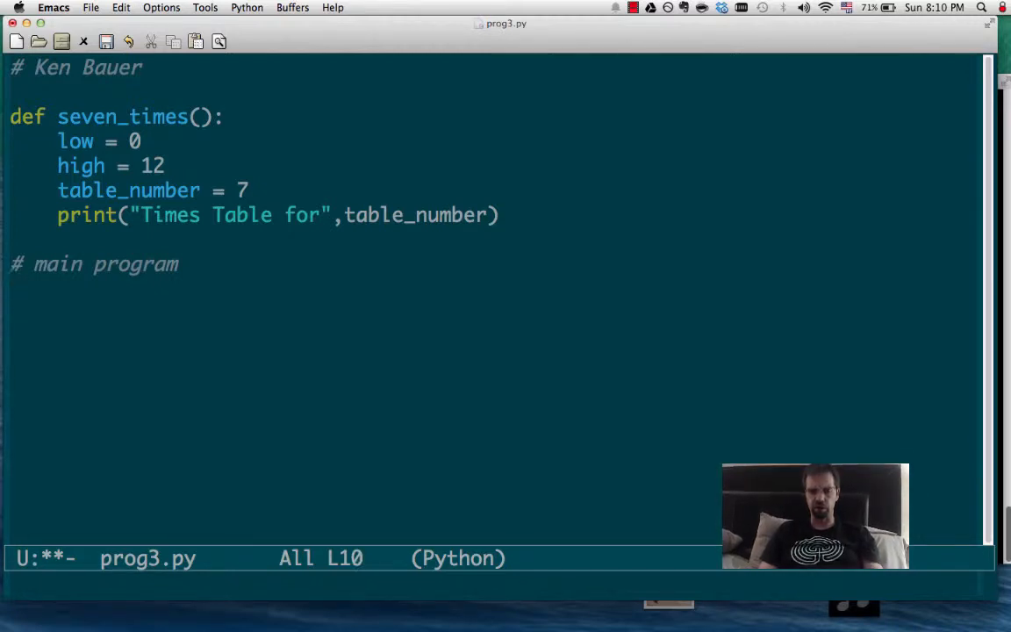
type("s")
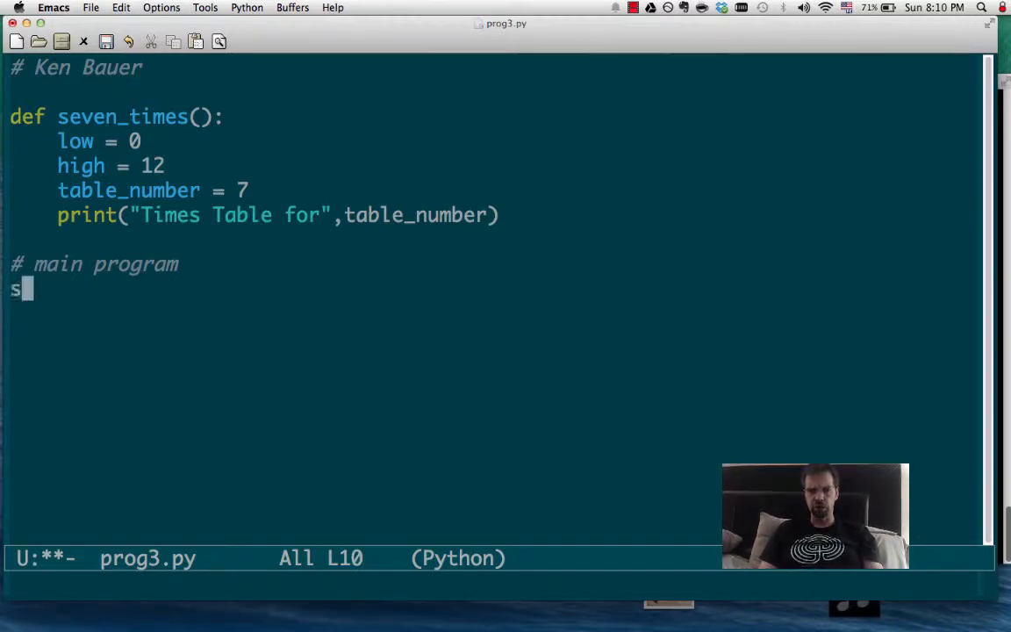
type("even_times")
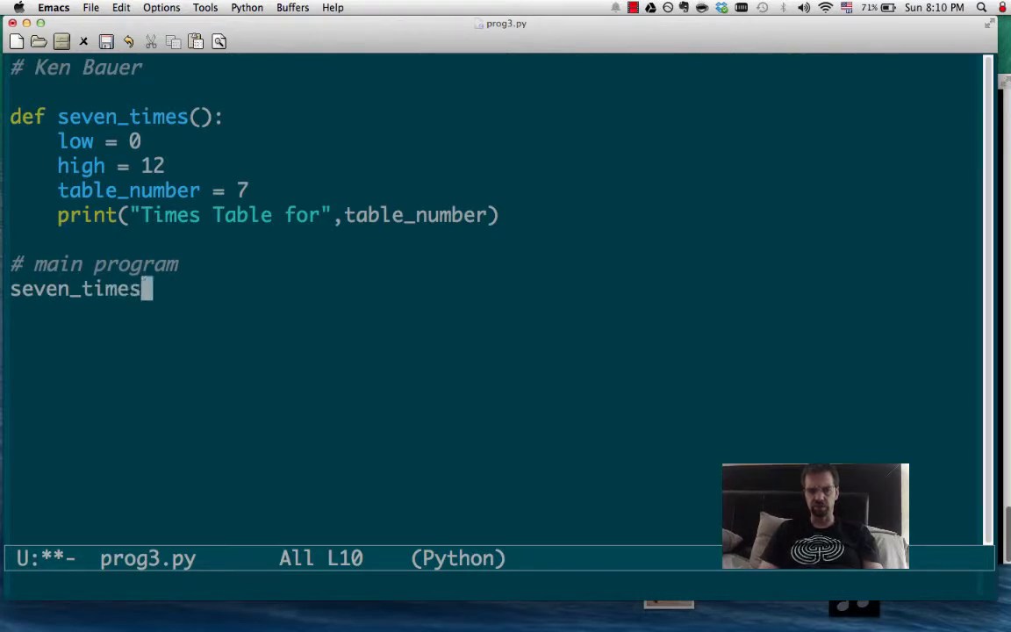
type("()")
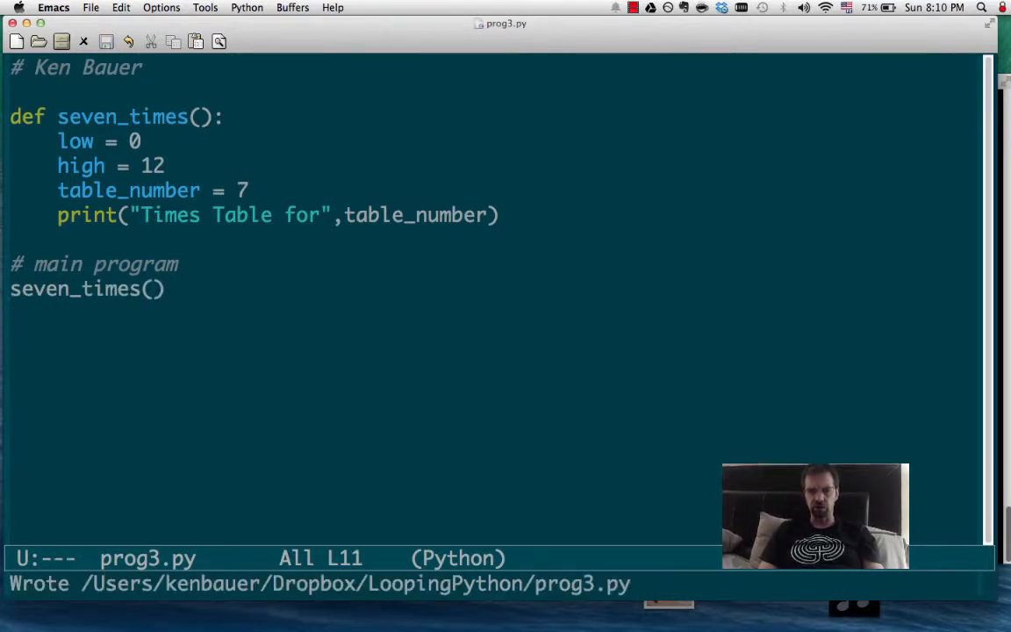
key("cmd+tab")
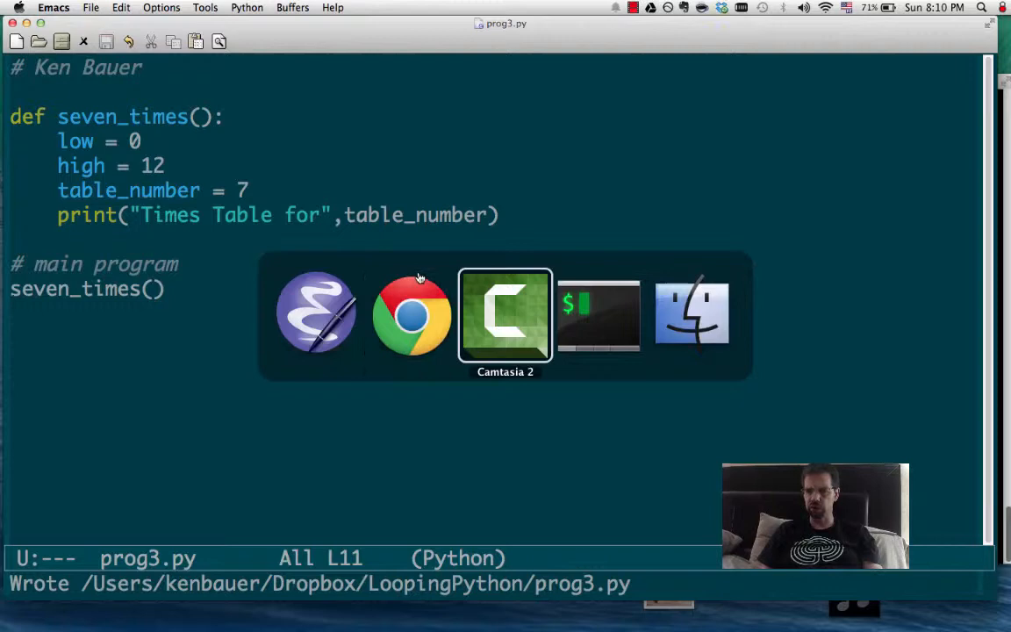
Step: Stop briefly in the iTerm terminal, then return to prog3.py in Emacs
left_click(599, 314)
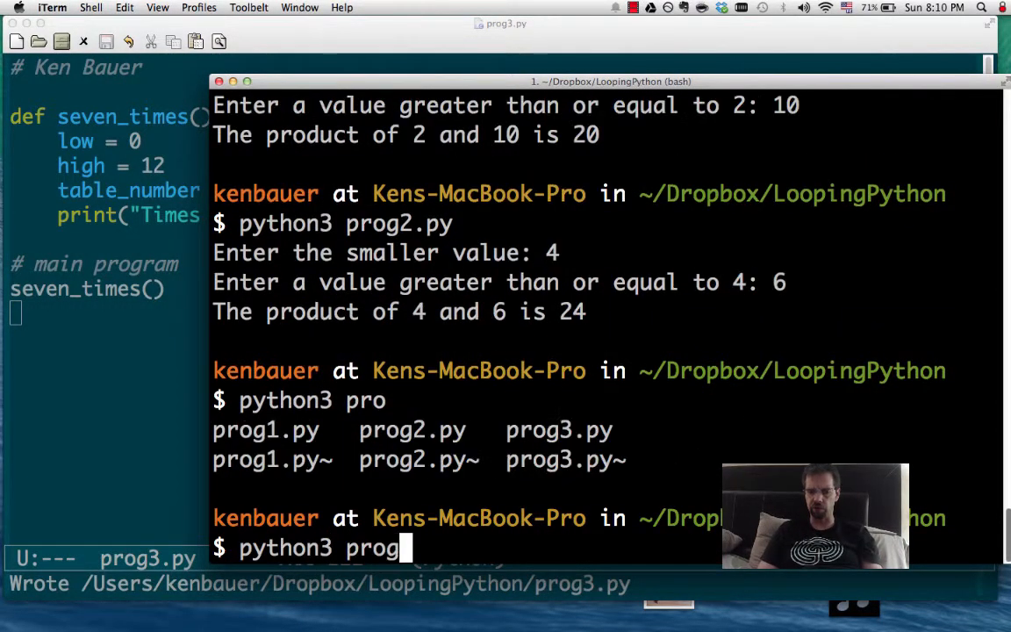
key("Return")
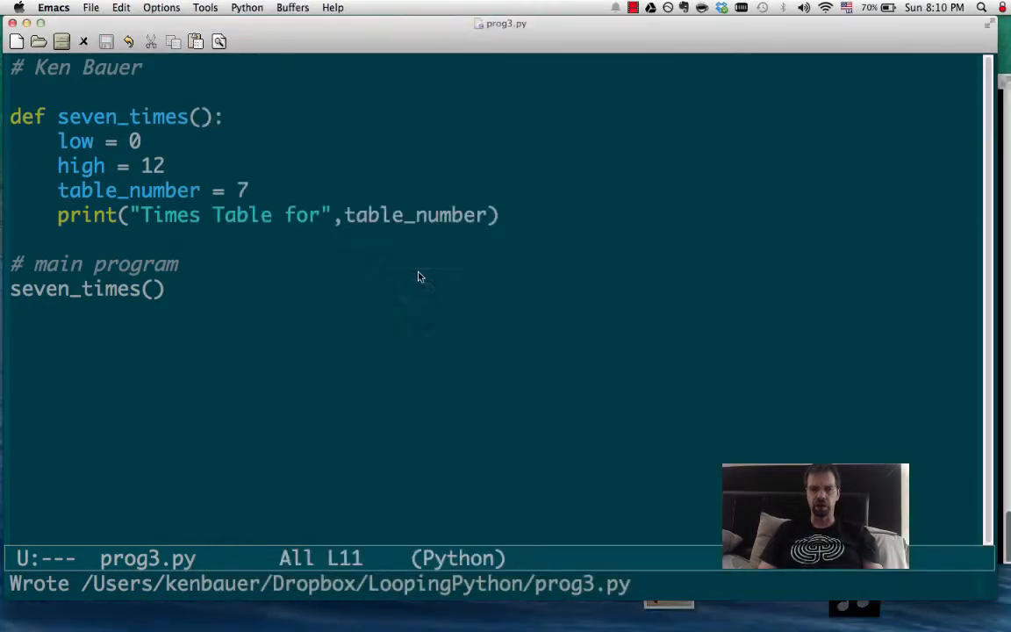
Step: Start a print line in seven_times listing low, "x", table_number
key("cmd+tab")
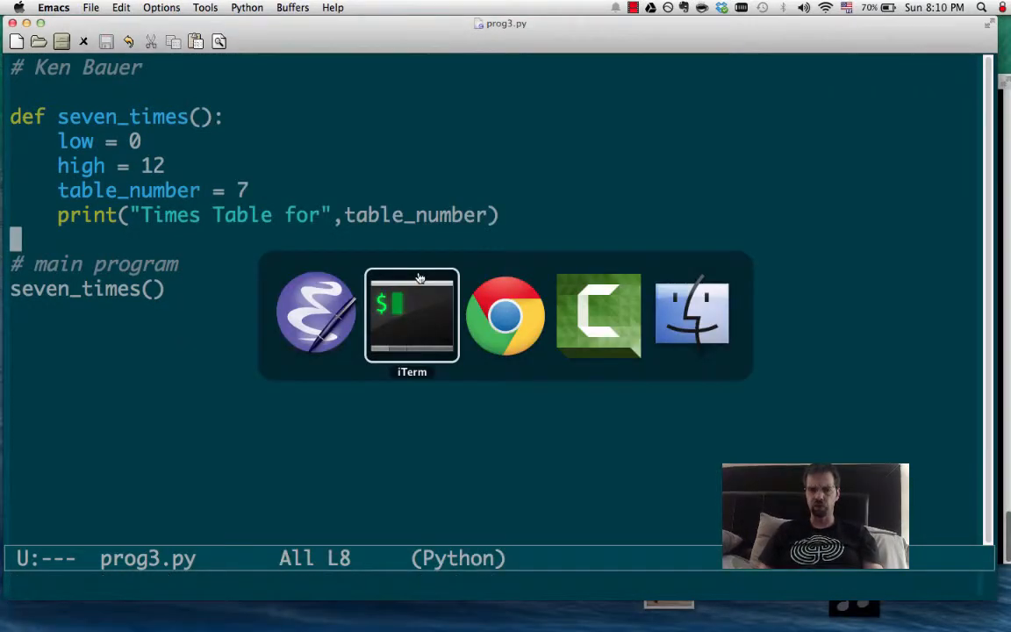
left_click(505, 315)
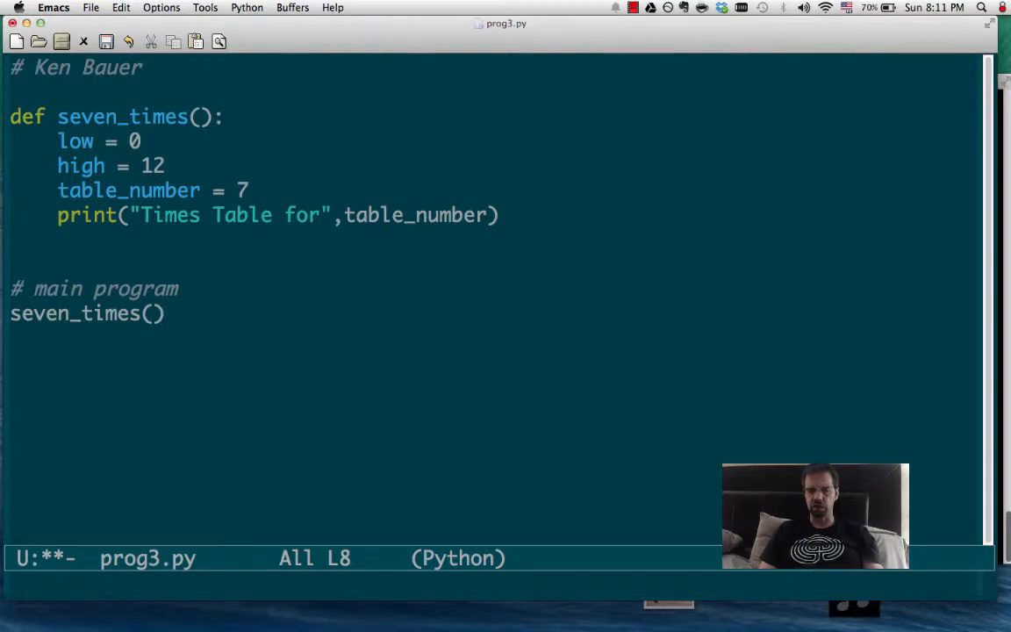
type("print(")
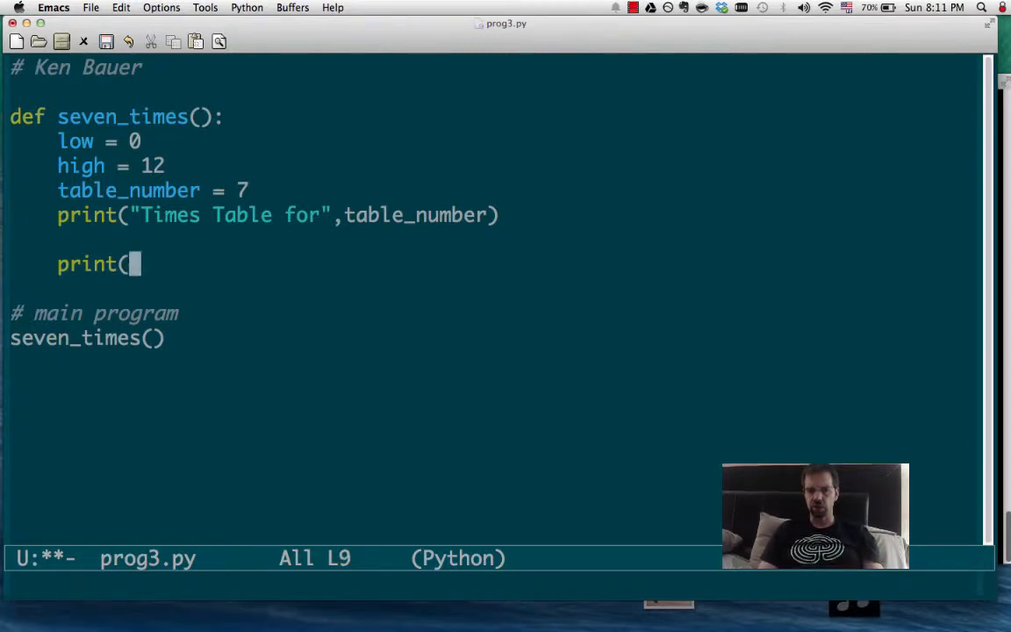
type("low")
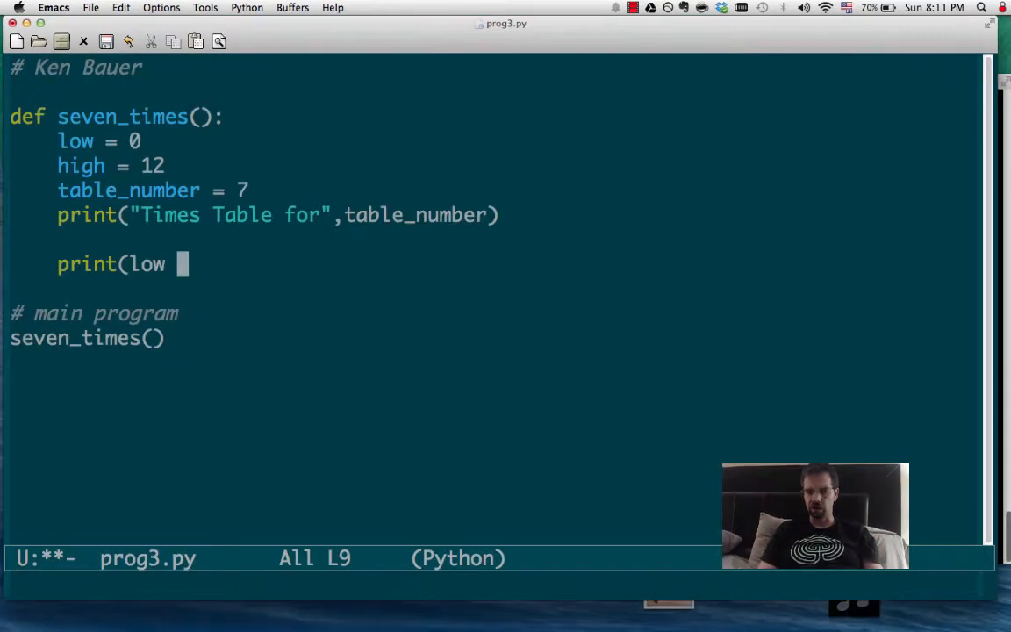
type(",\"x\",")
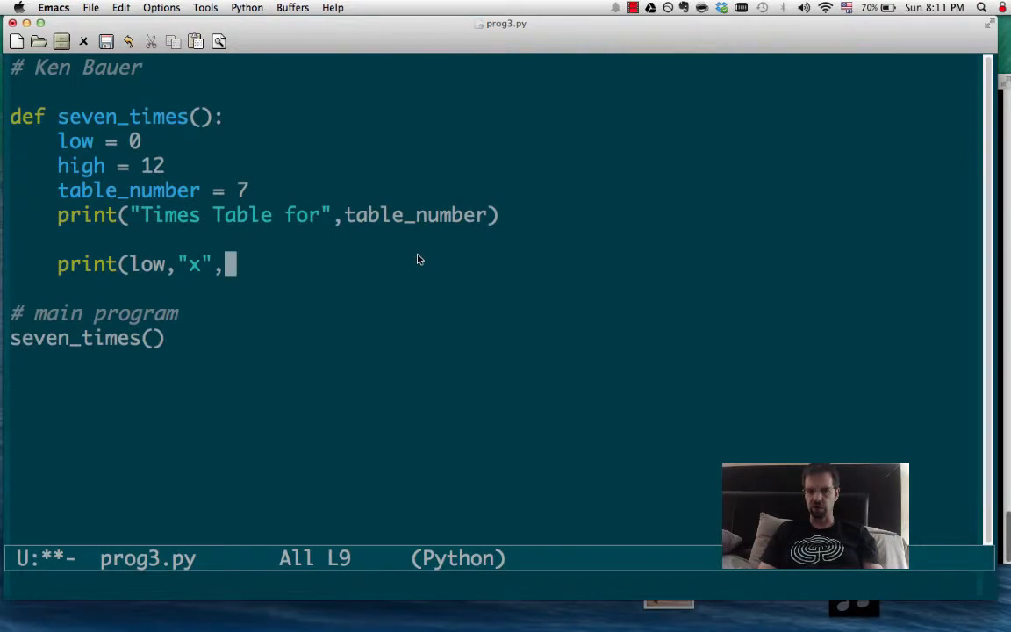
type("table_um")
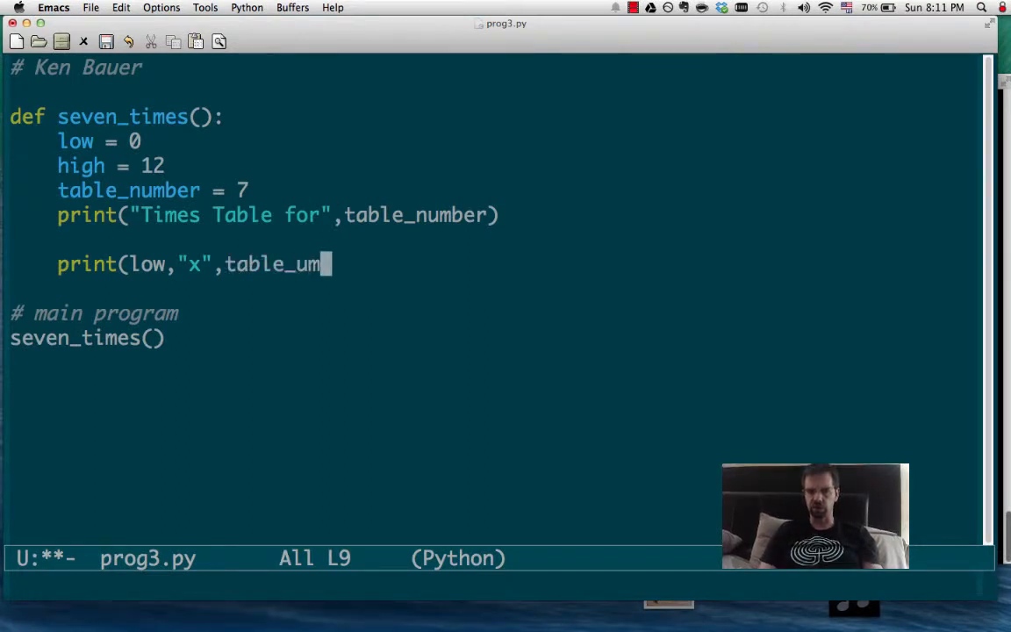
type("nber,")
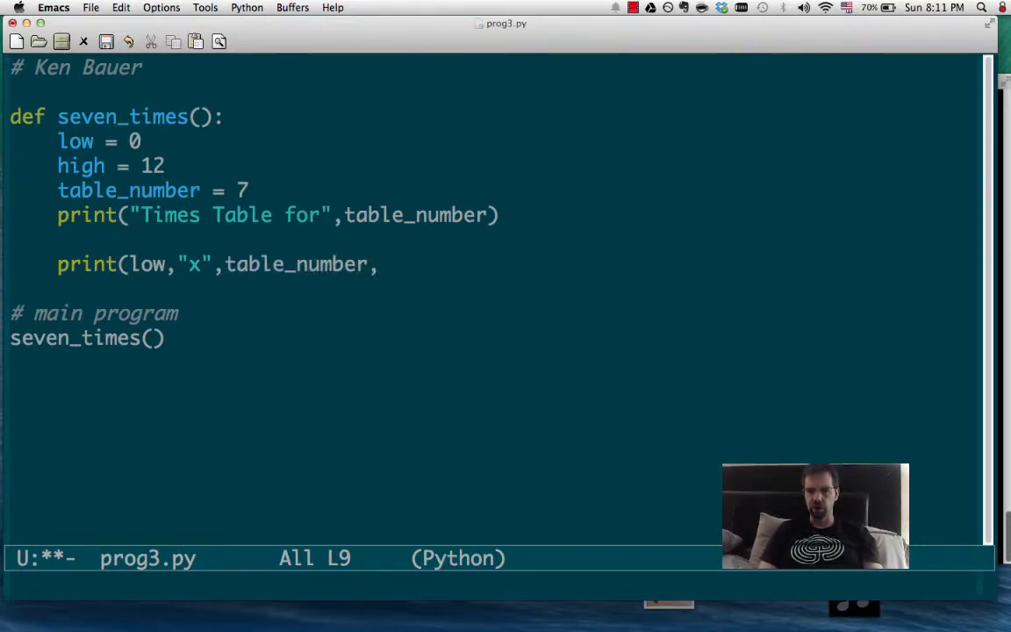
Step: Finish the line with "=", low*table_number and save prog3.py
type("\"=\",l")
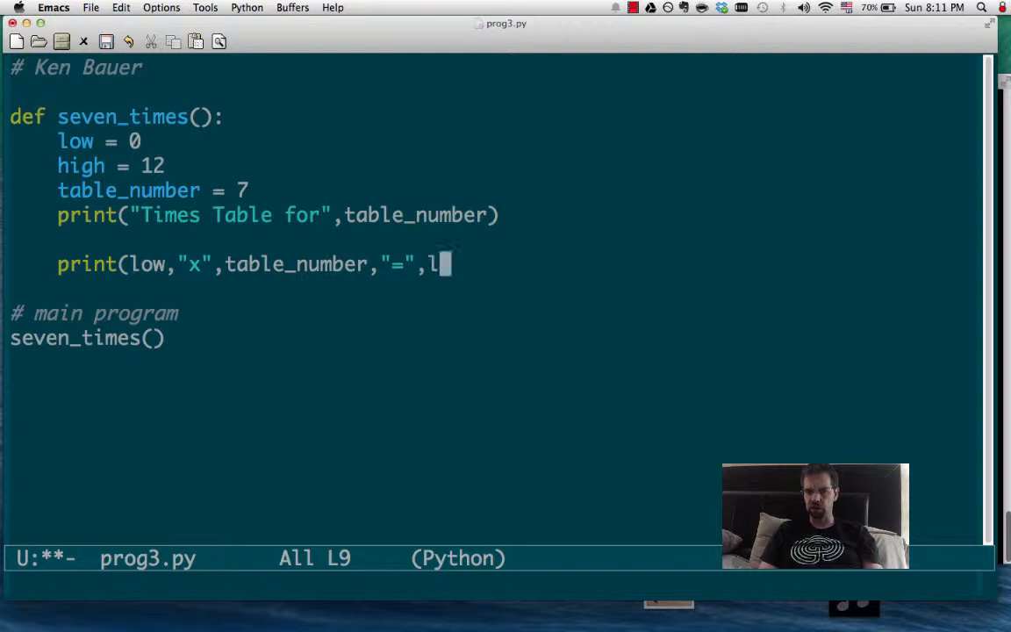
type("ow*")
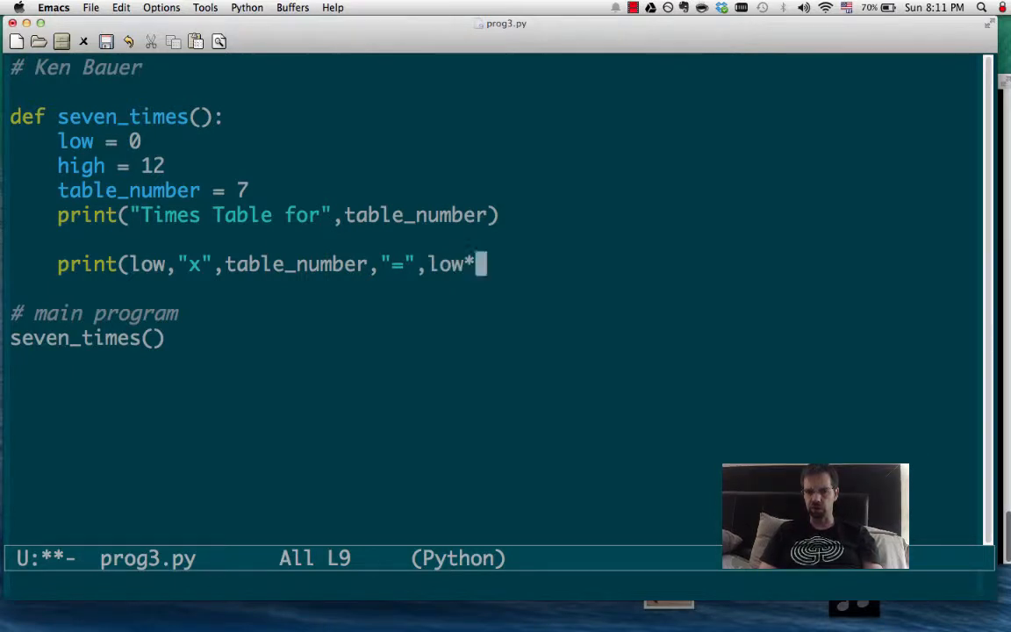
type("table_number)")
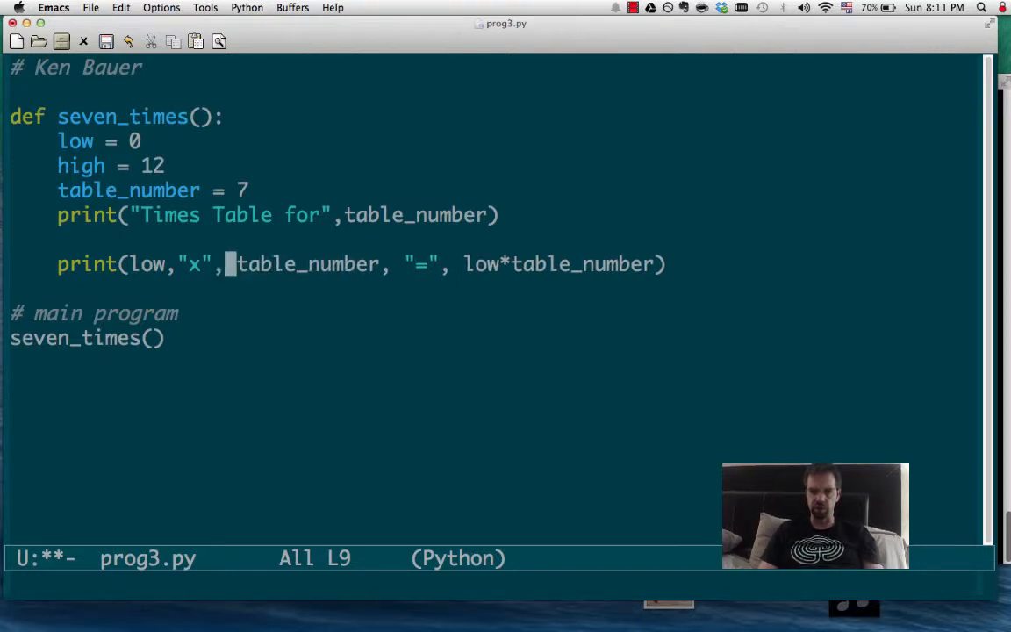
key("cmd+s")
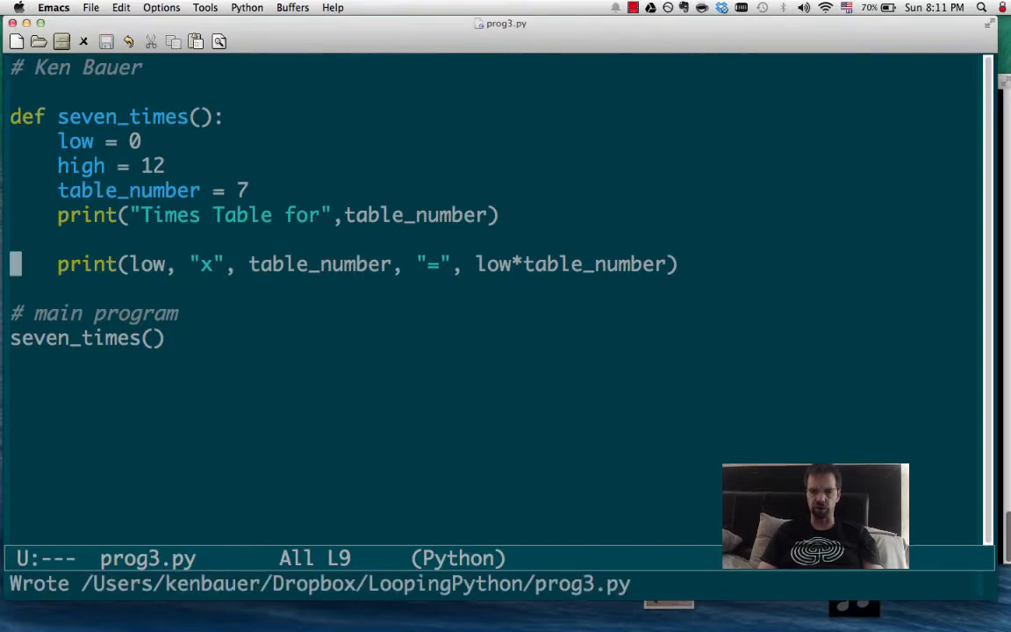
type("seven_times()")
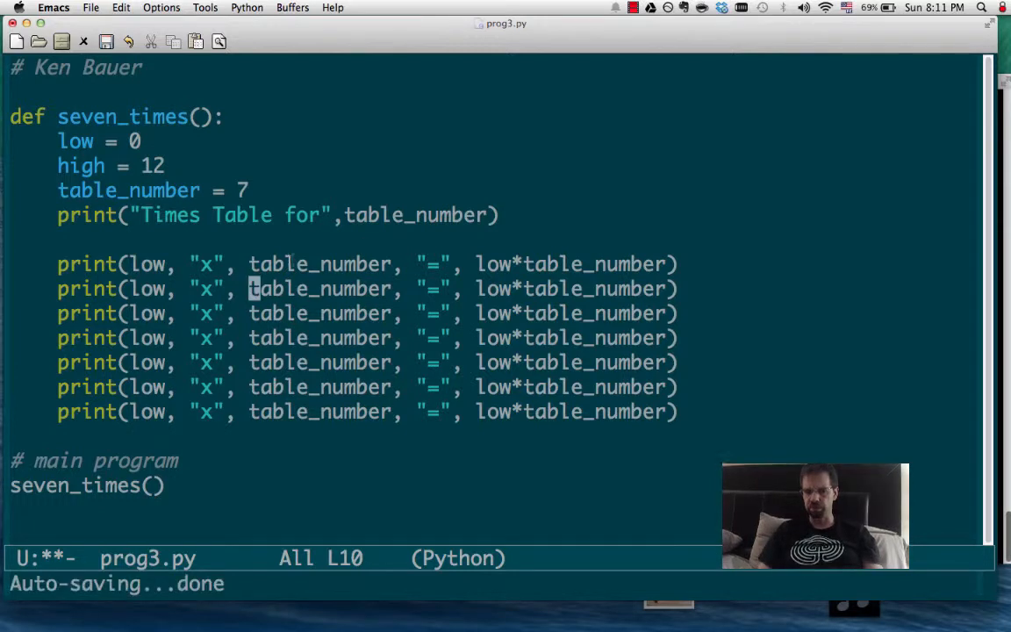
mouse_move(232, 251)
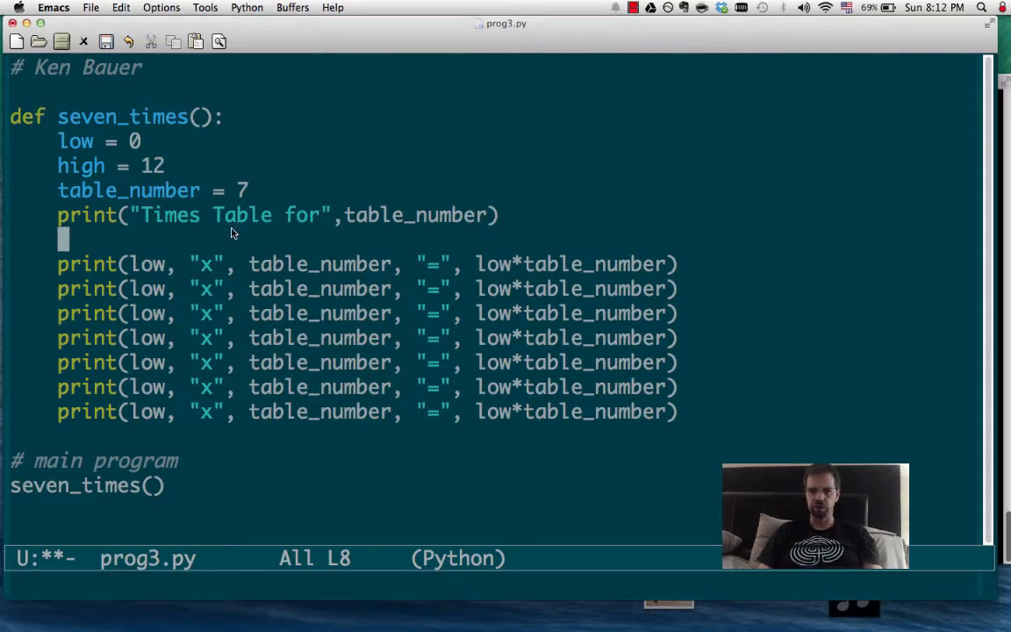
Step: Write for number in range(low,high): and use number in the print line
type("for x")
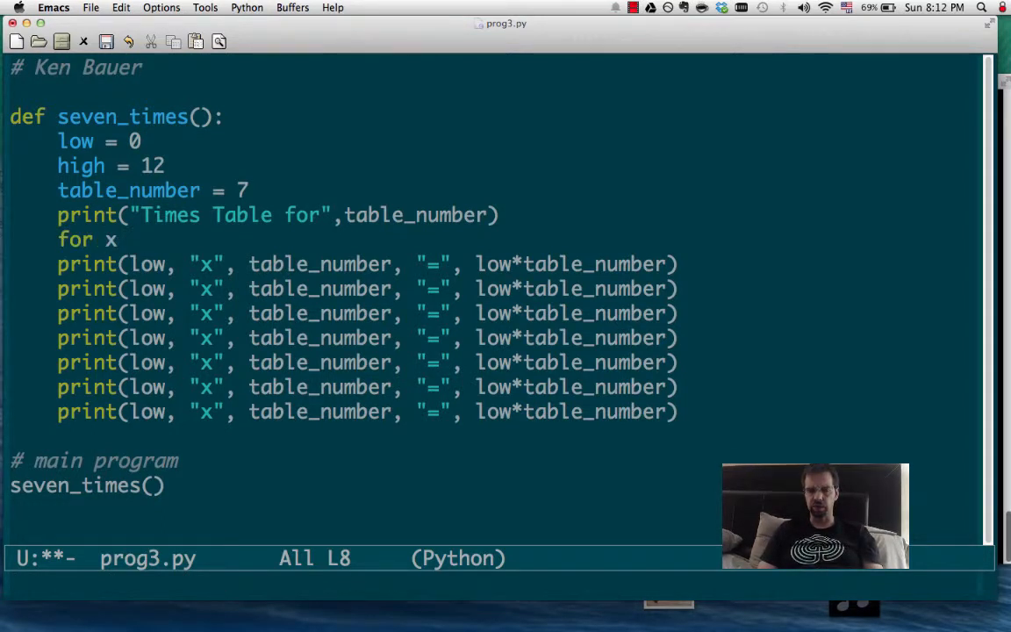
type("in range(low")
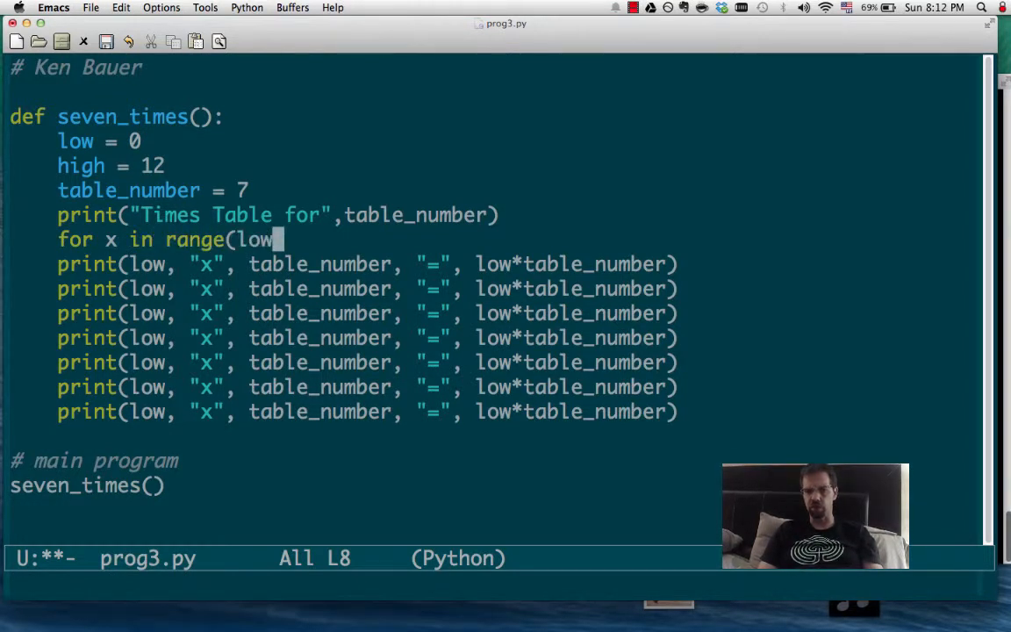
type(",high):")
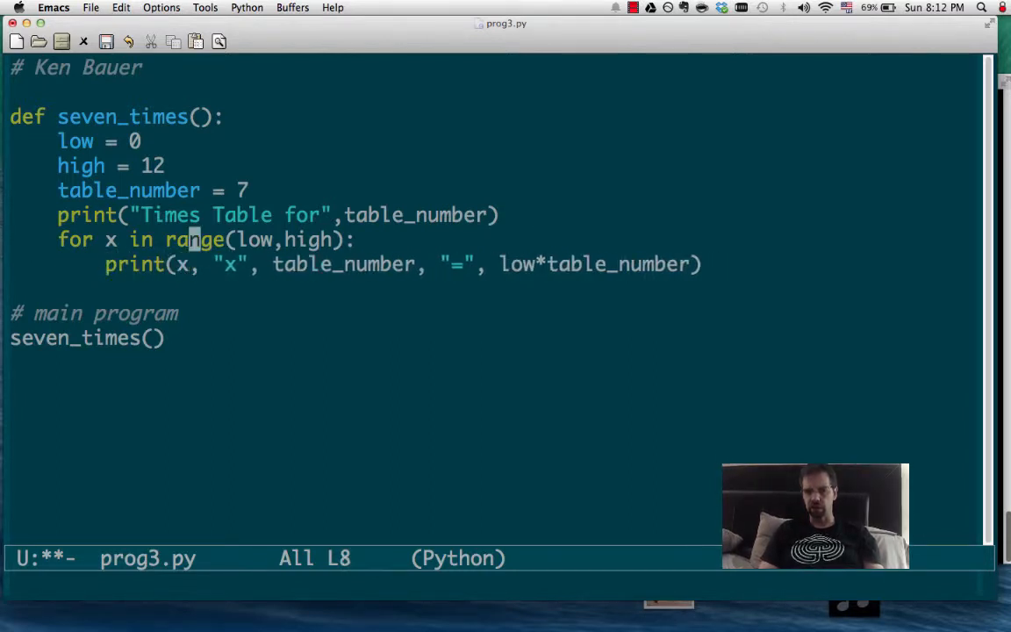
type("number")
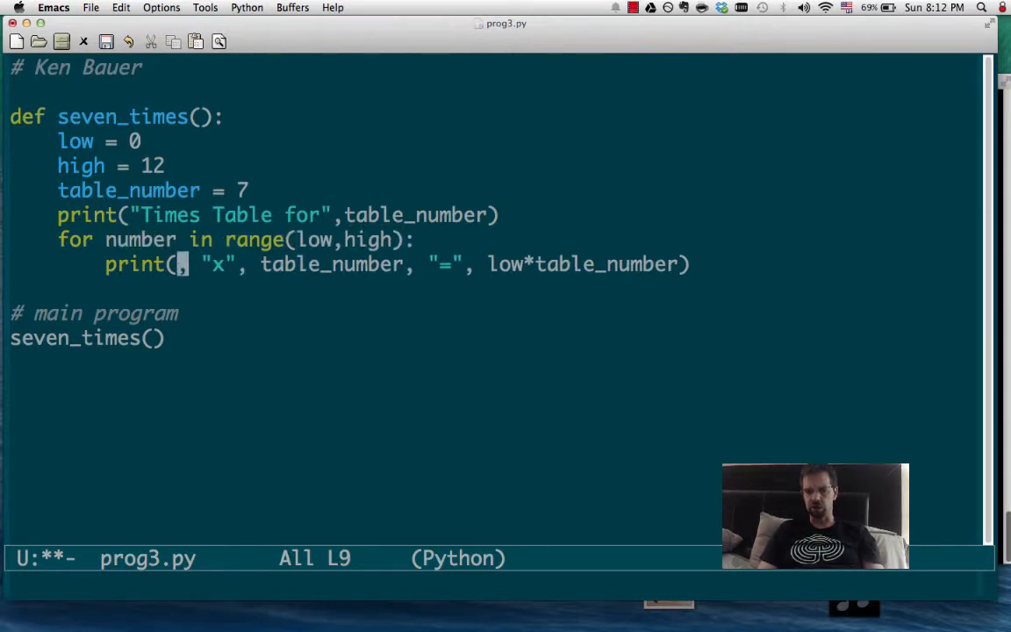
type("number")
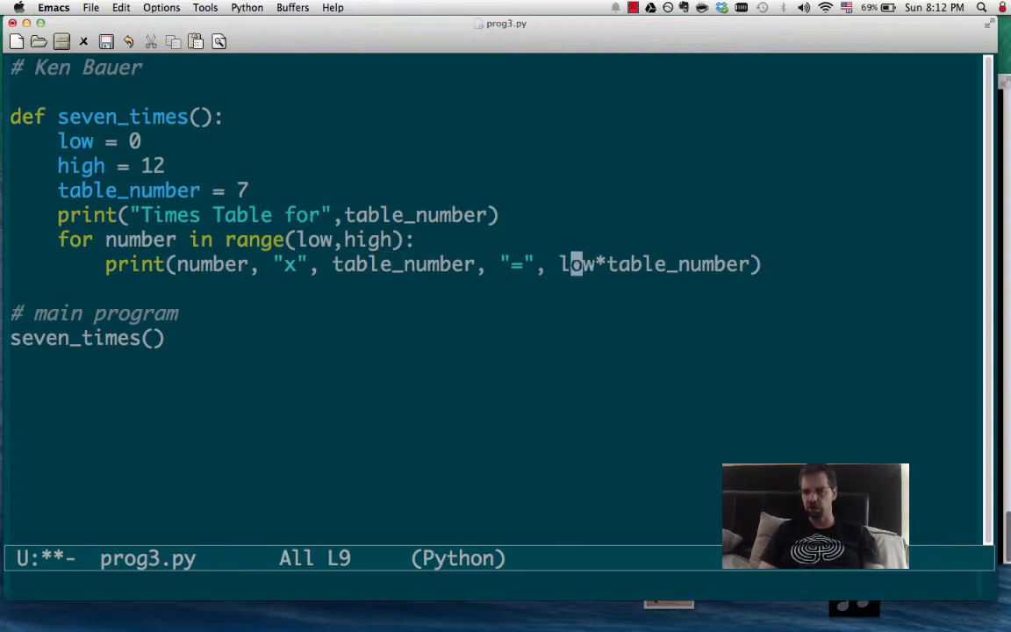
type("number")
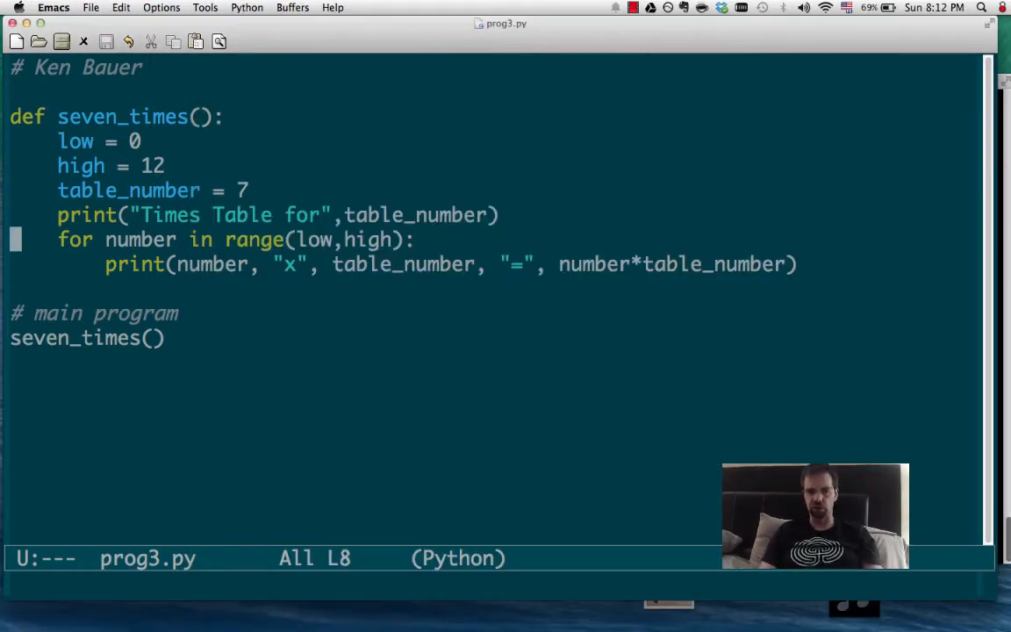
Step: Extend the range to high+1 so the loop includes 12
left_click(397, 239)
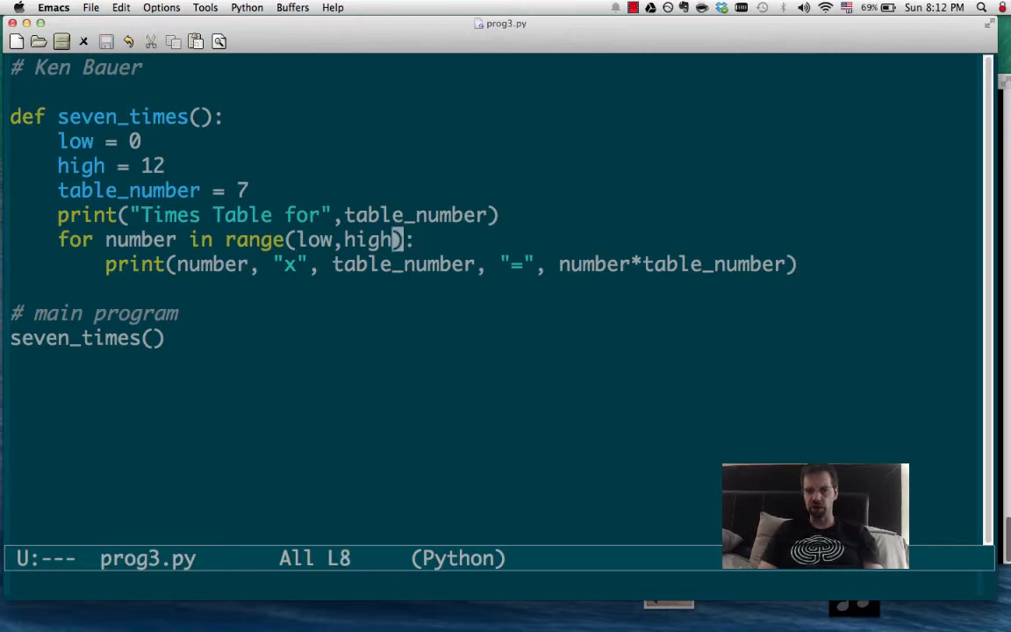
type("+1")
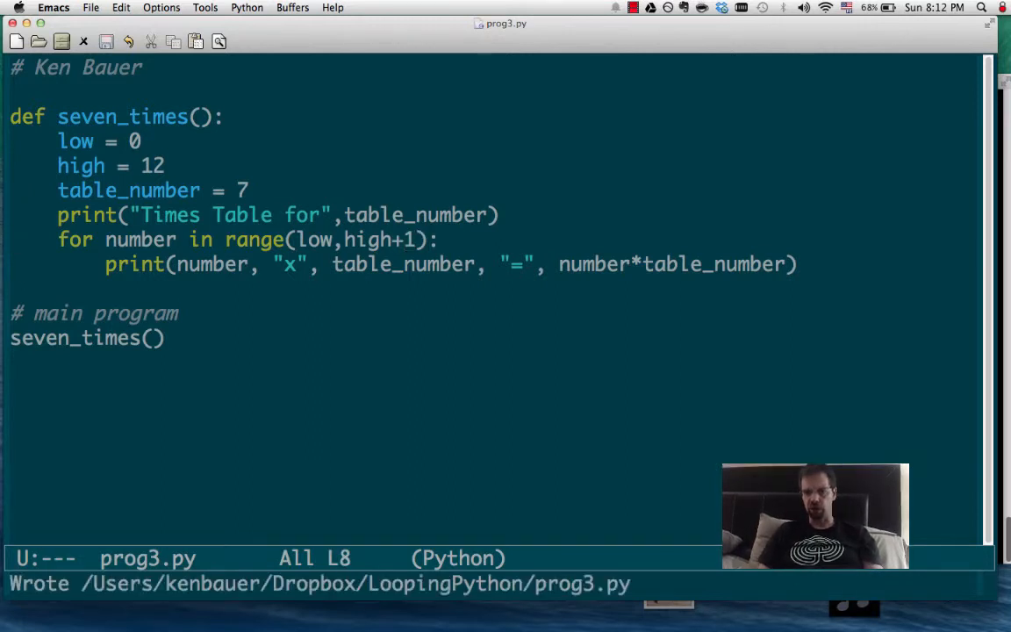